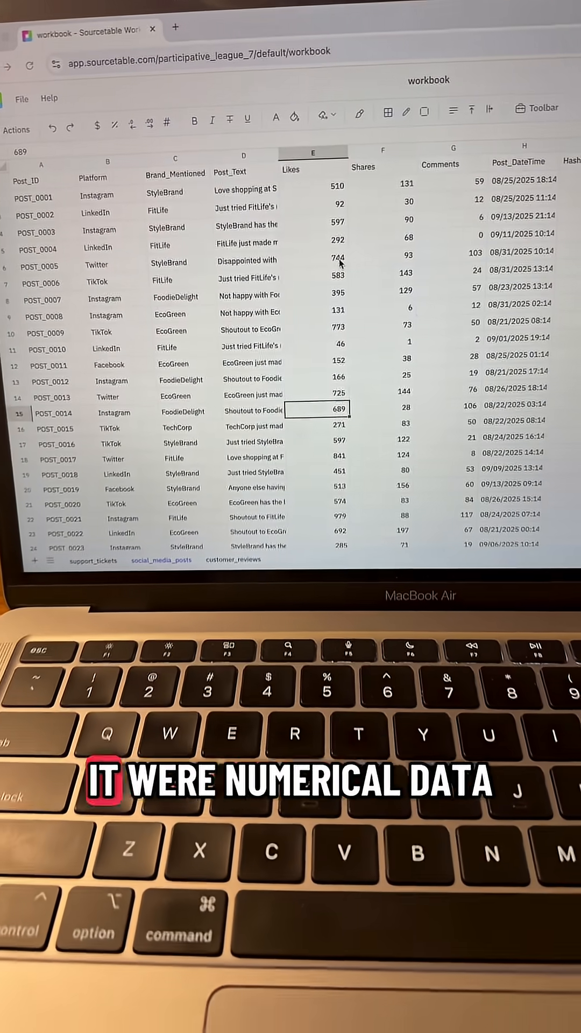
# Step: Inspect Likes and Shares values and read the full text of several posts
pyautogui.click(173, 32)
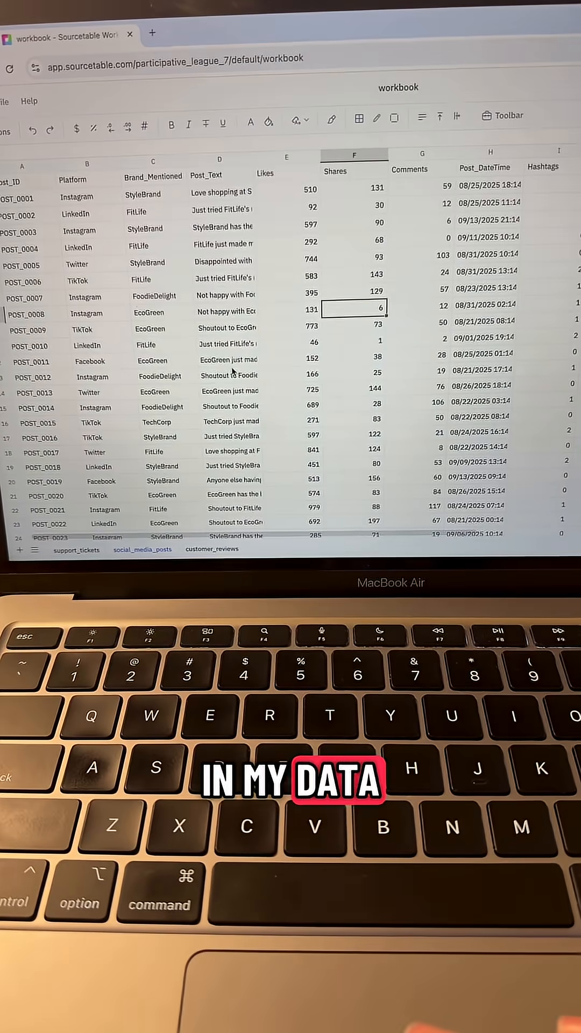
pyautogui.click(238, 196)
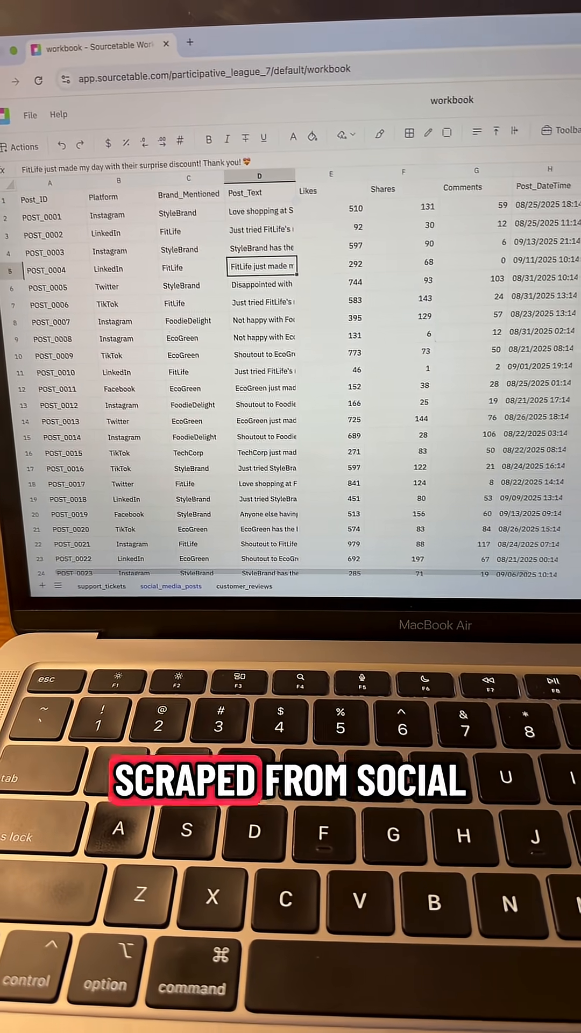
pyautogui.click(269, 337)
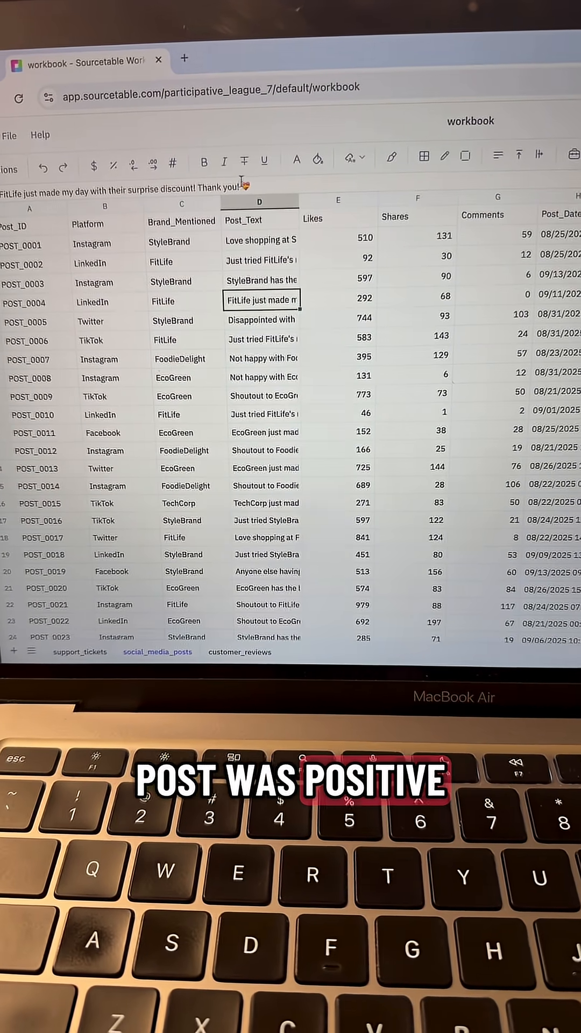
pyautogui.click(261, 337)
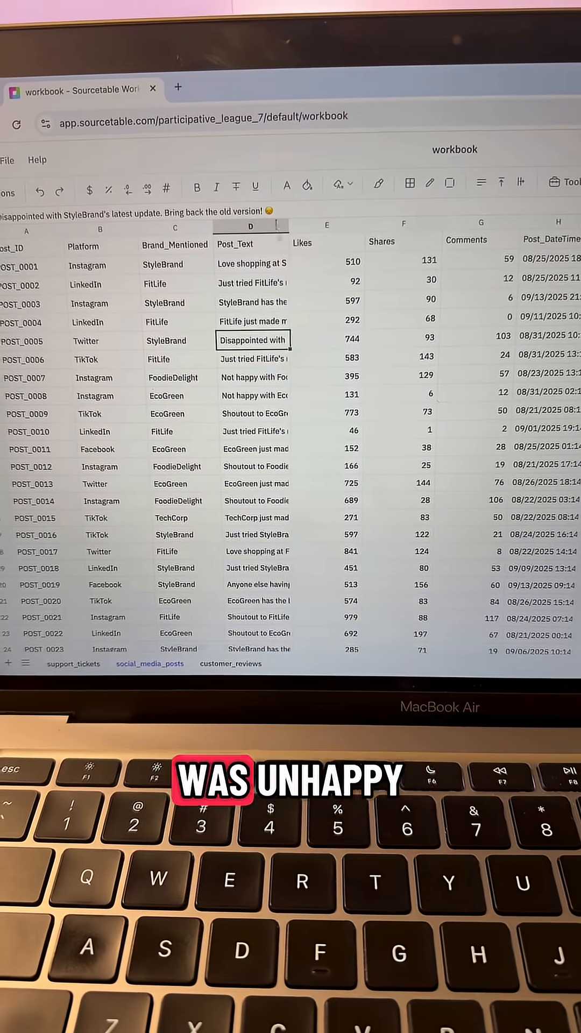
# Step: Insert a blank column before Likes, head it 'Sentiment', and select its cells
pyautogui.rightClick(279, 158)
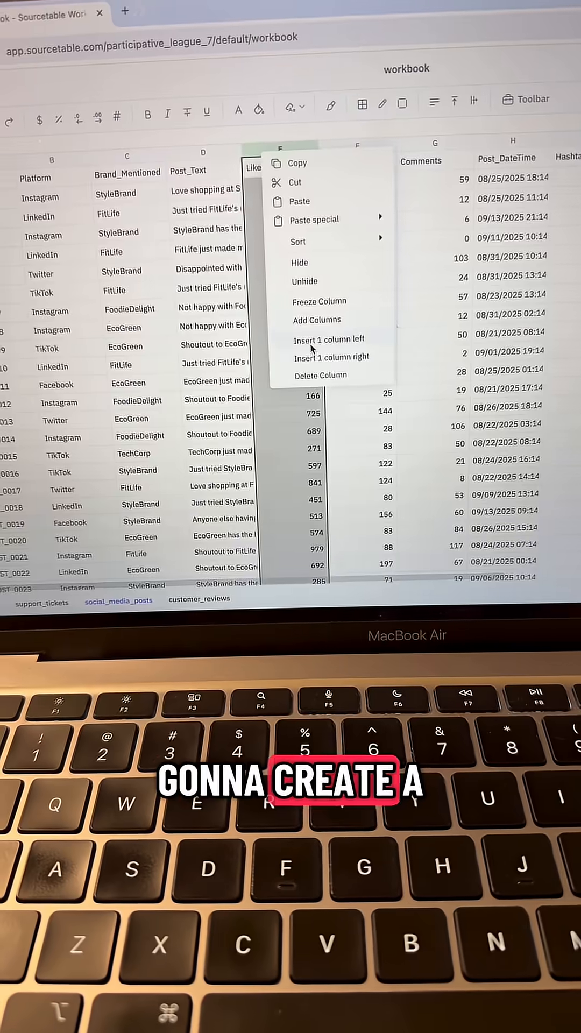
pyautogui.click(329, 338)
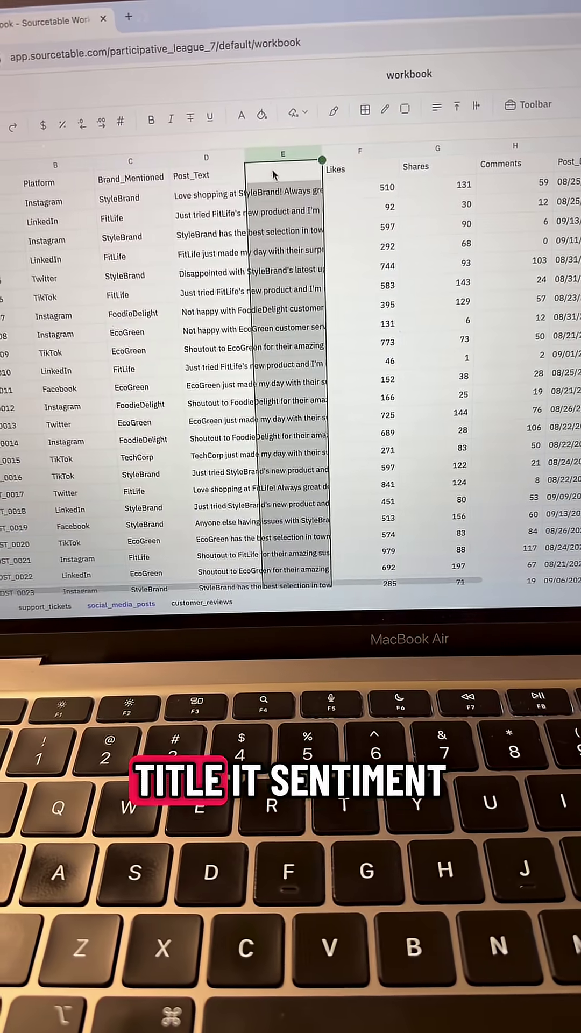
pyautogui.write('Sentiment')
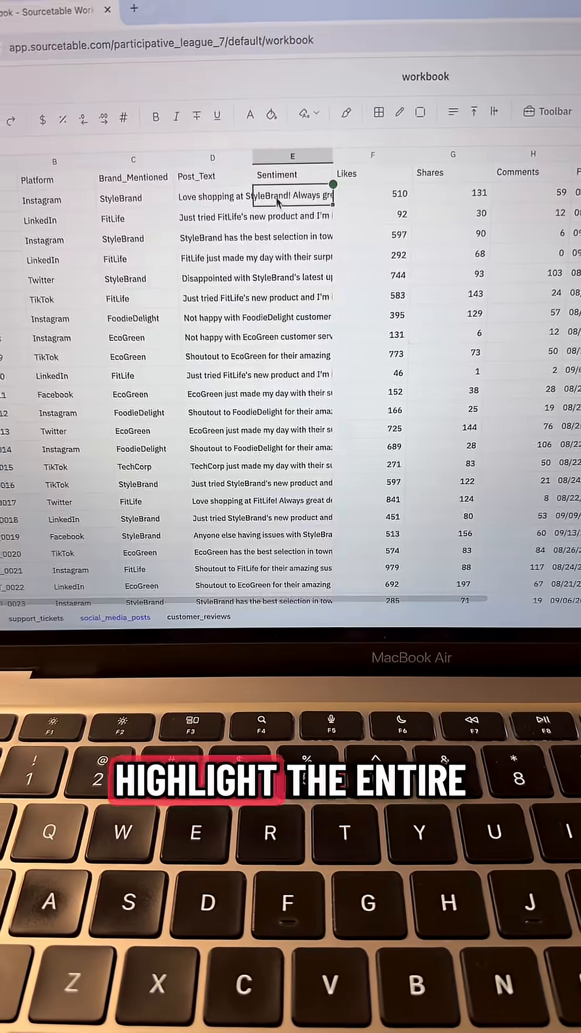
pyautogui.click(279, 144)
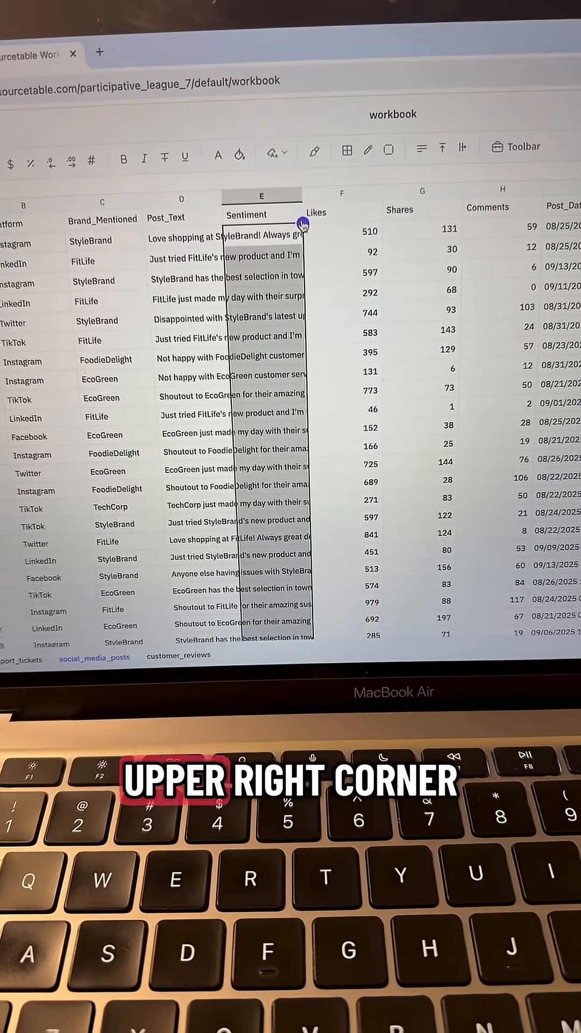
# Step: Run Magic Autofill with the prompt 'Identify whether the text data in the Post_Text column is Positive or Negative'
pyautogui.click(303, 224)
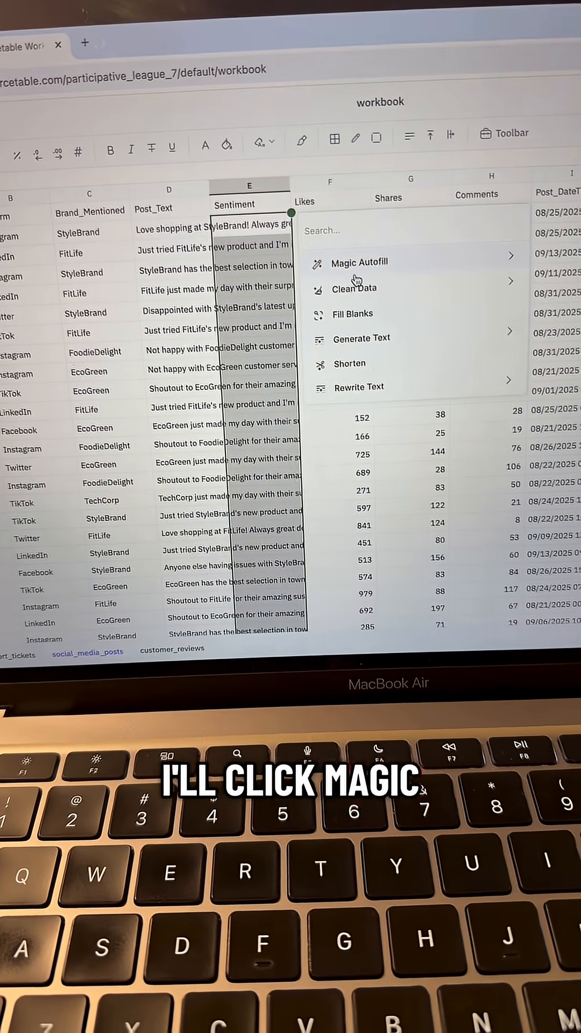
pyautogui.click(360, 262)
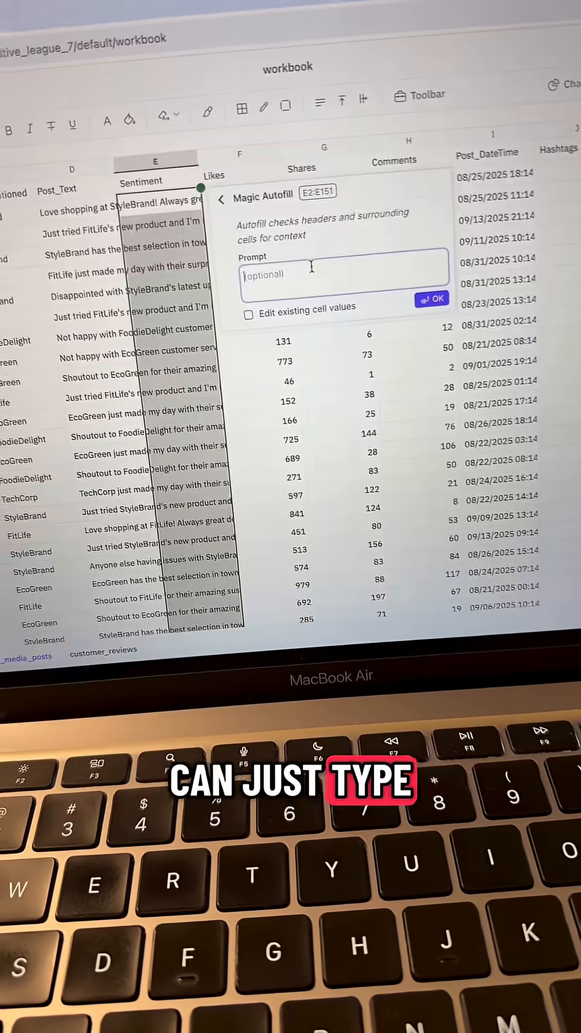
pyautogui.write('Identify whether the text data in the Post_Text column is Positive or Negative')
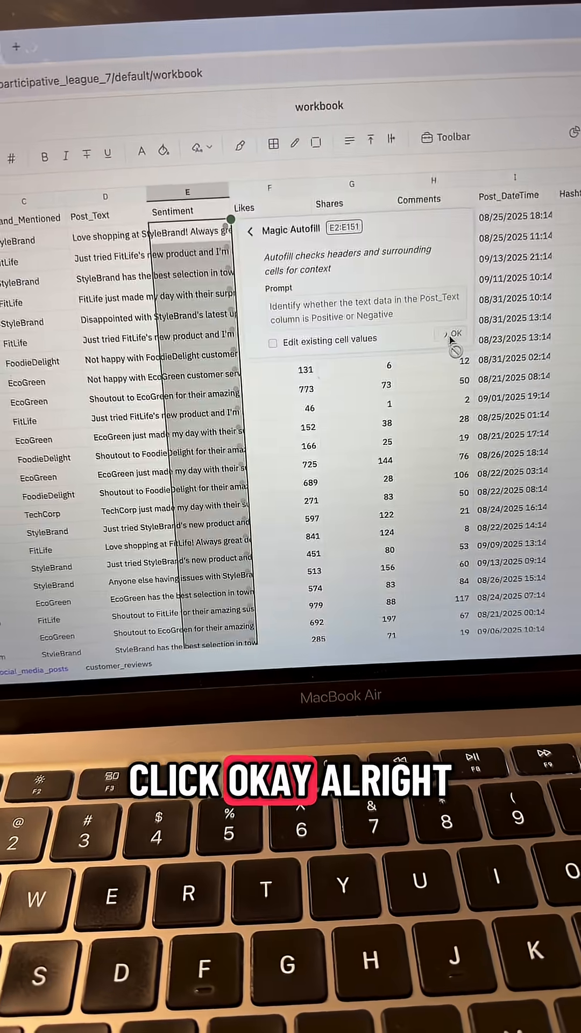
pyautogui.click(456, 331)
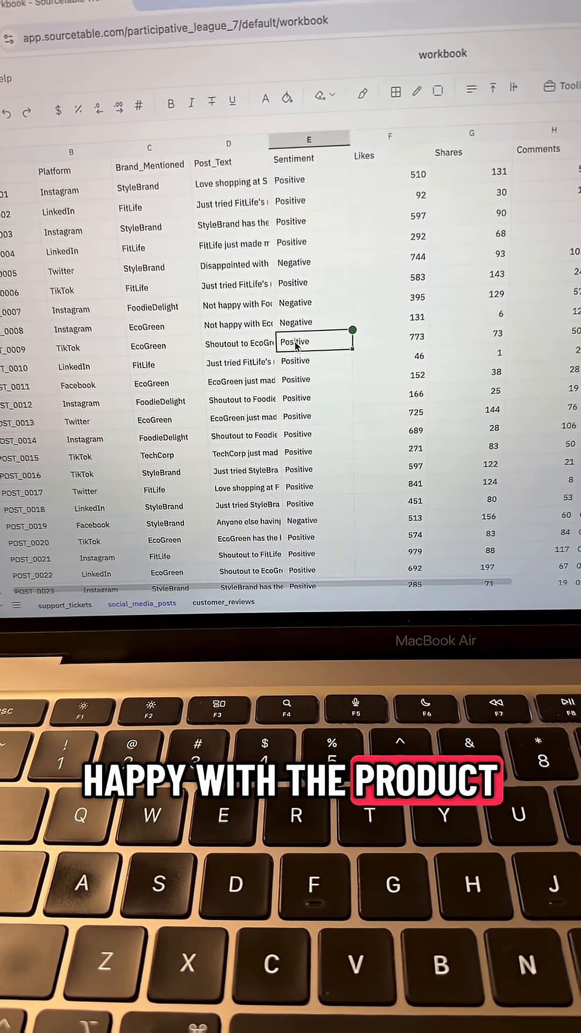
# Step: Switch to the sourcetable.com home page browser tab
pyautogui.click(134, 23)
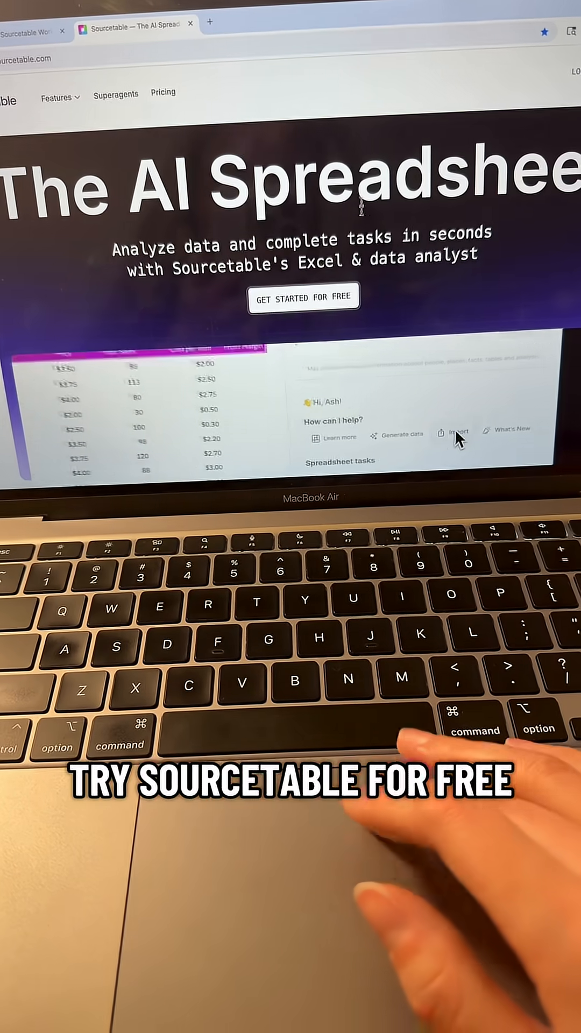